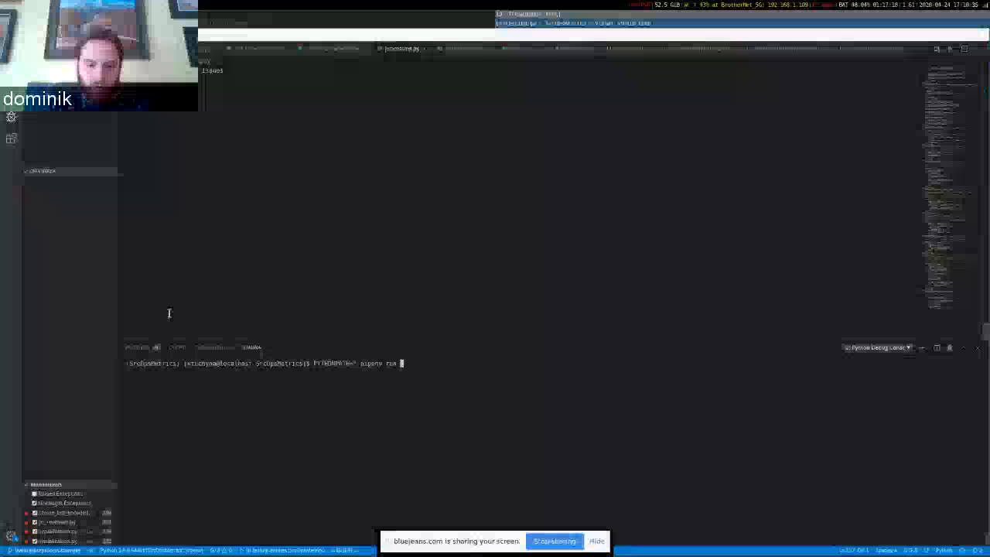
- Run 'pipenv run srcopsmetrics' with its options in the integrated terminal
{"action": "type", "text": "srcopsmetrics"}
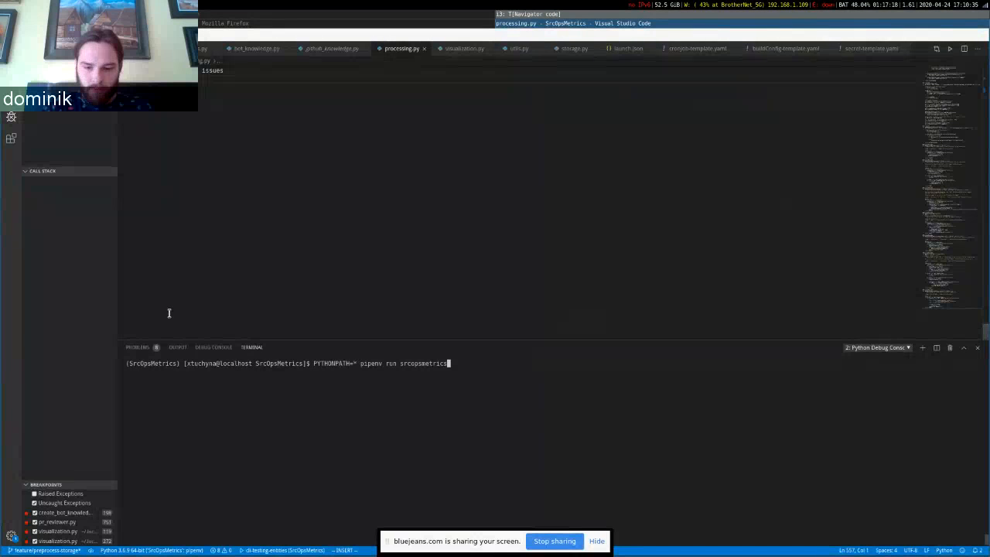
{"action": "type", "text": "/c"}
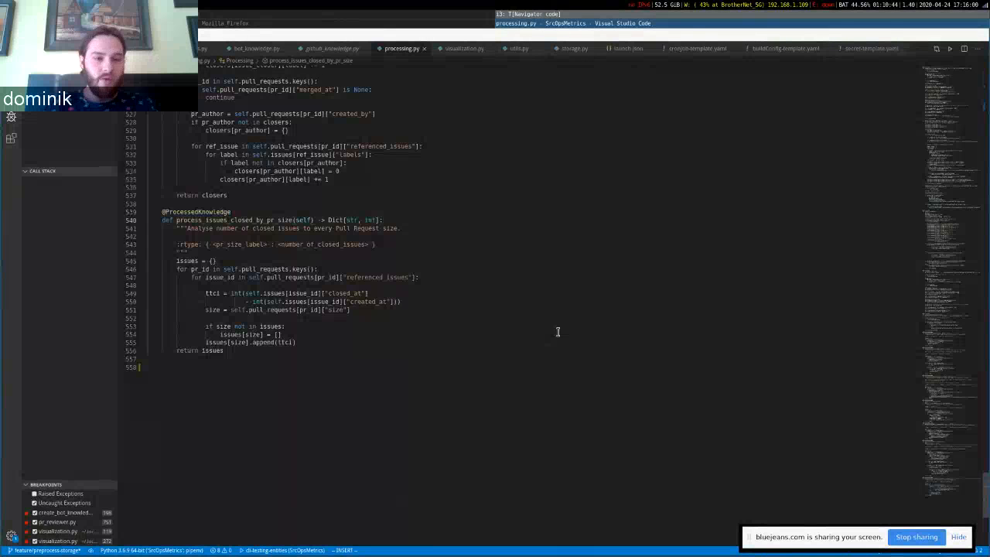
{"action": "double_click", "coordinate": [232, 220]}
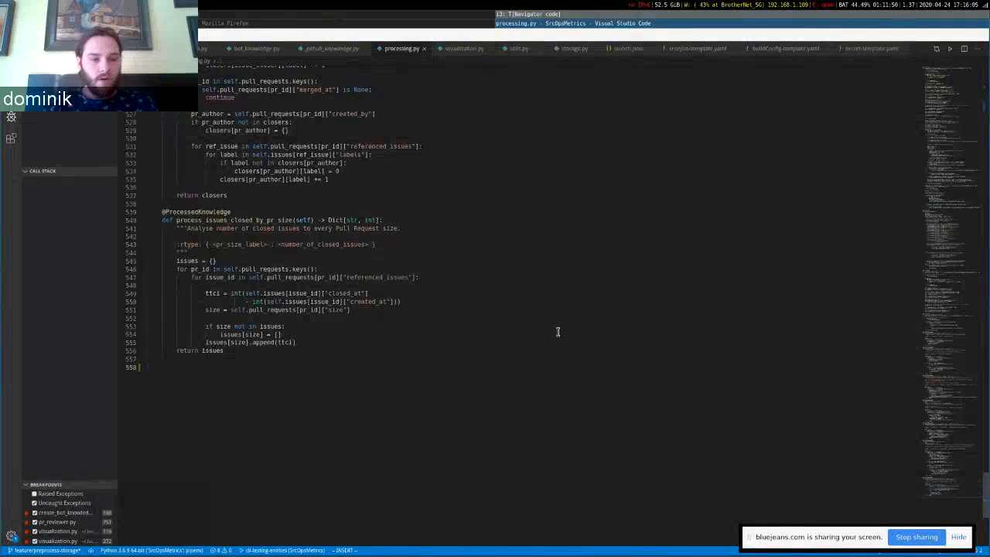
{"action": "key", "text": "Enter"}
{"action": "type", "text": "@ProcessedKnowledge"}
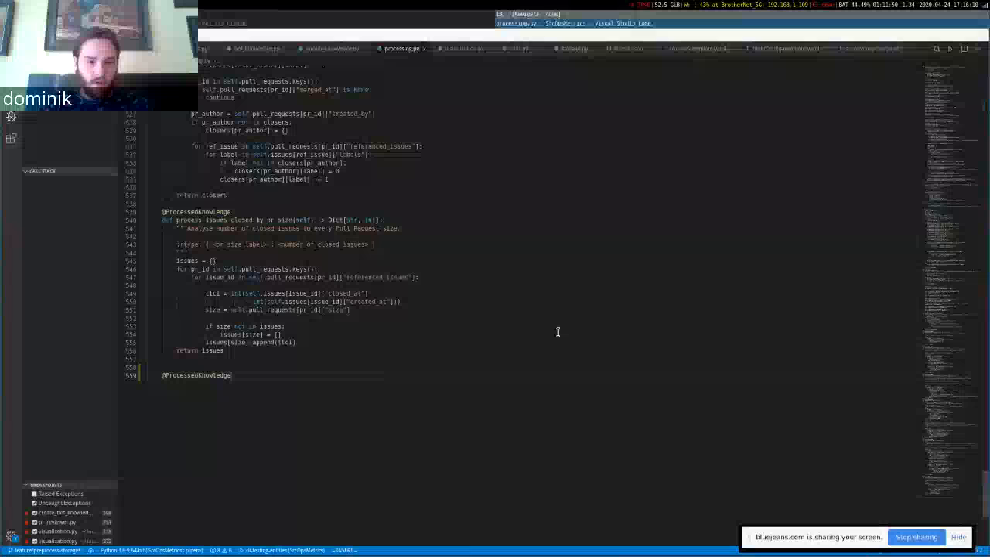
{"action": "type", "text": "def foo"}
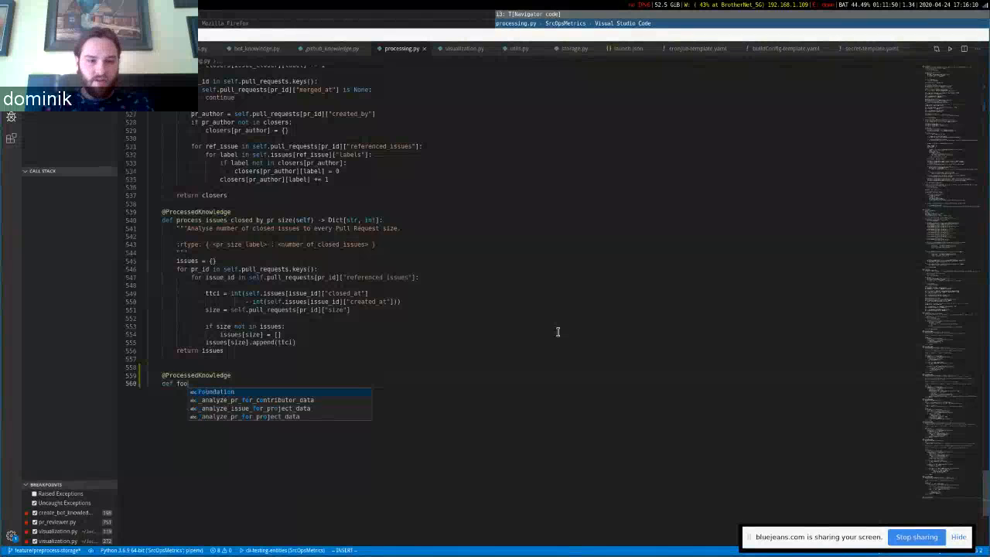
{"action": "type", "text": "():"}
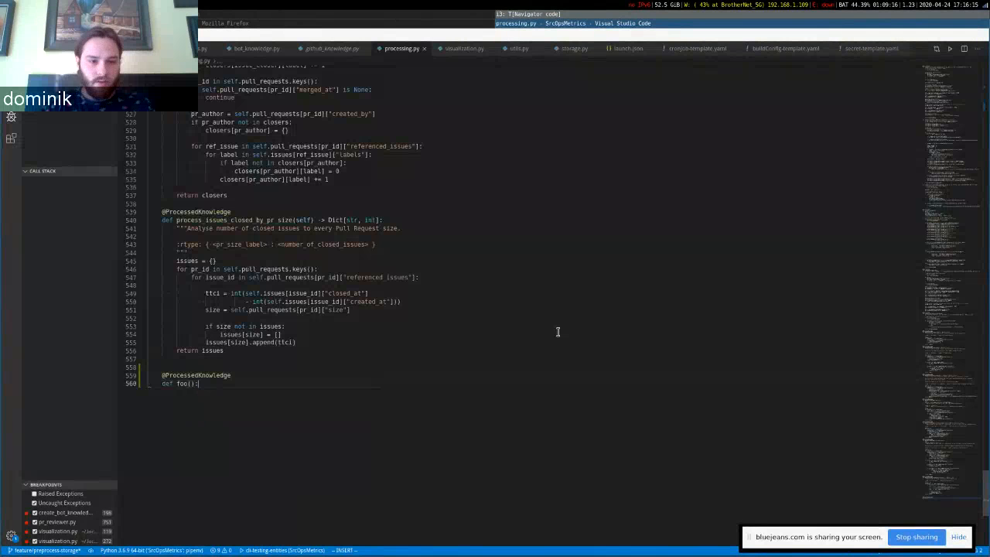
{"action": "type", "text": "return"}
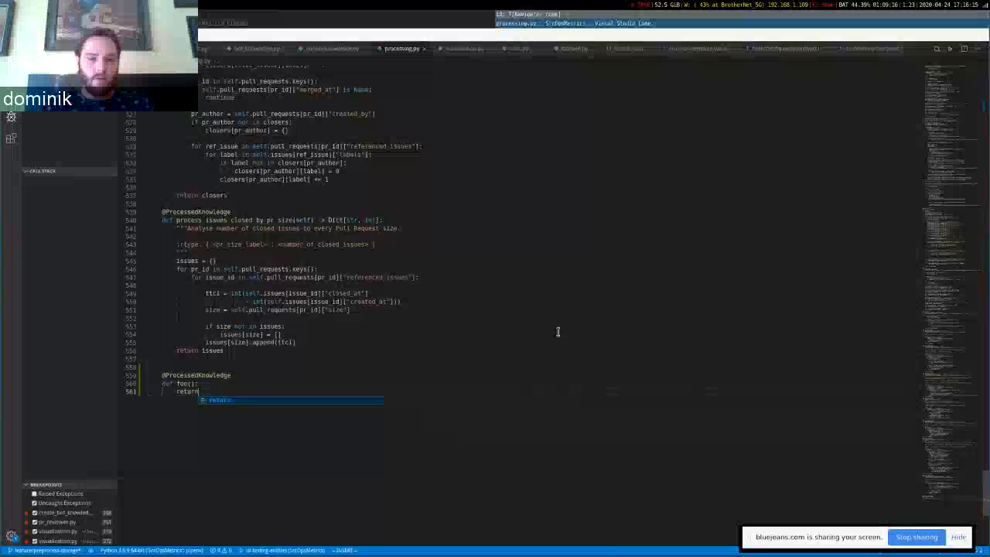
{"action": "type", "text": "{"}
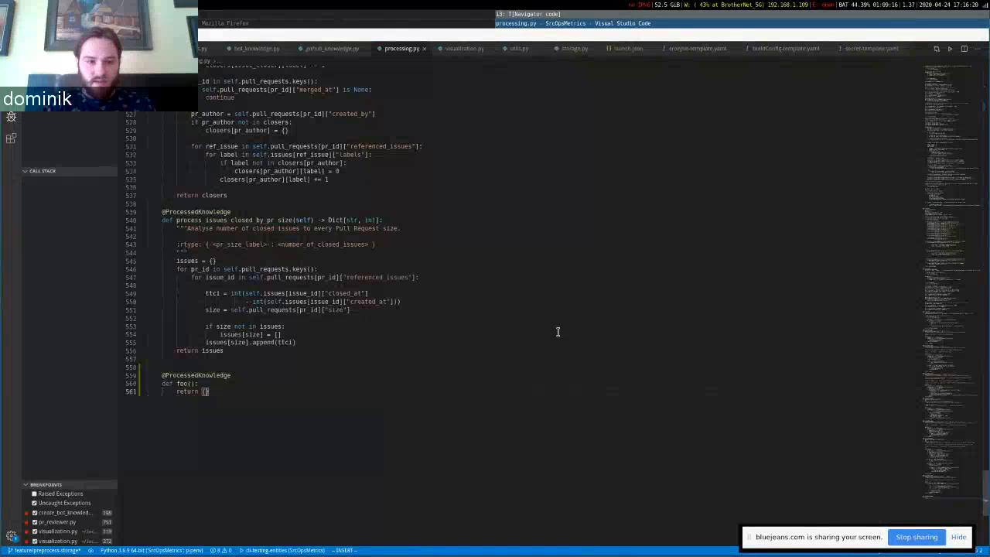
{"action": "type", "text": "42:"}
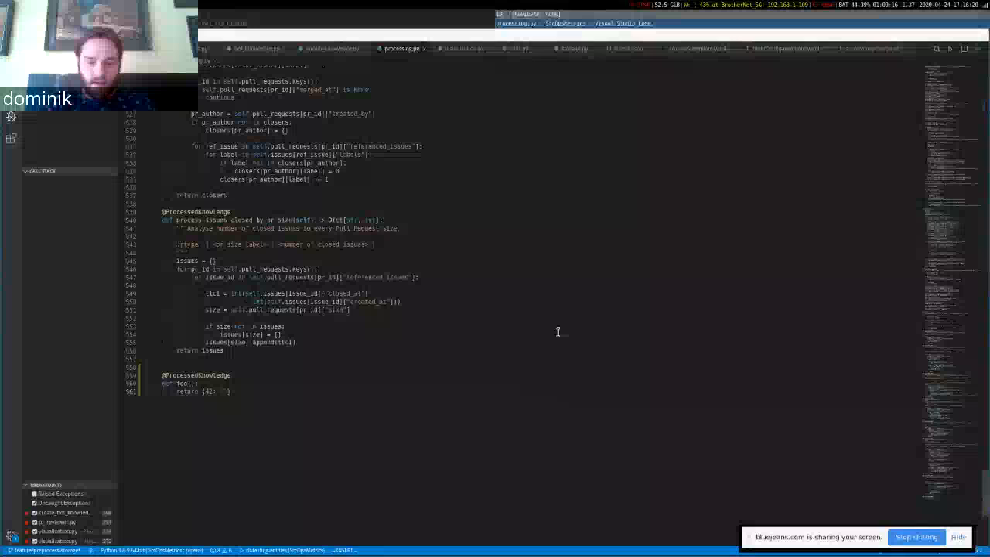
{"action": "type", "text": "'bar'"}
{"action": "type", "text": "ls srcopsmetrics/preprocessed/thoth-station/"}
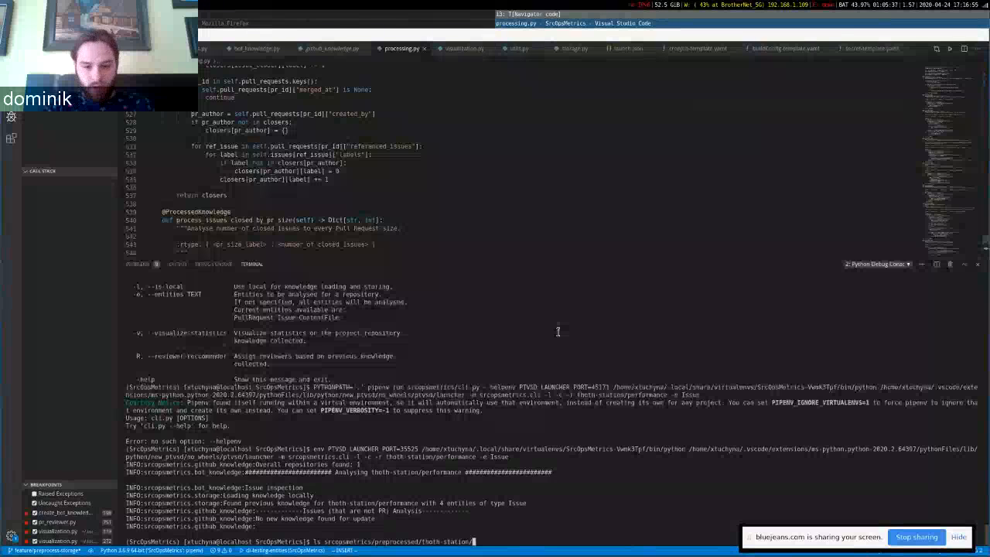
- List the srcopsmetrics/preprocessed/thoth-station/performance/ directory in the terminal
{"action": "type", "text": "performance/"}
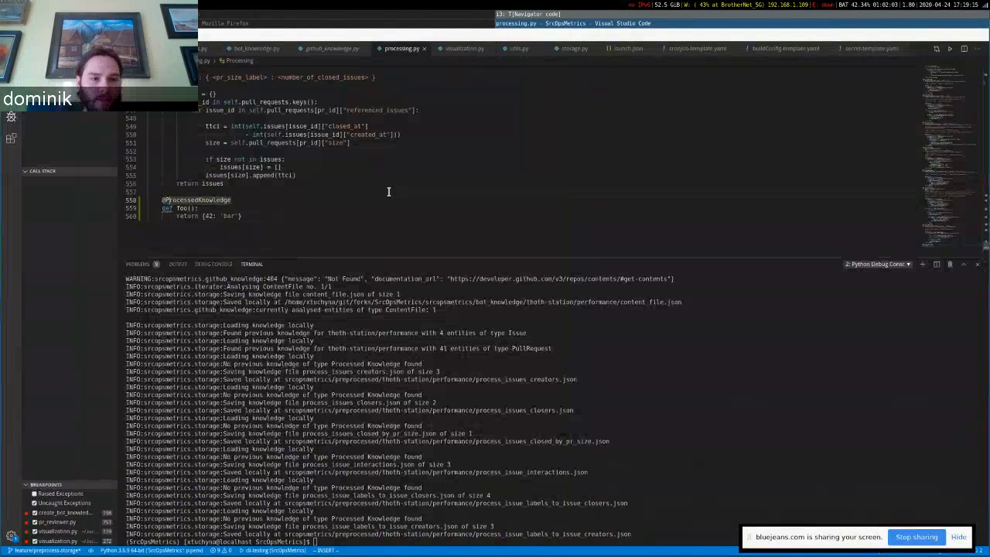
- Adjust foo's signature and rerun srcopsmetrics so its knowledge file is saved
{"action": "type", "text": "stah"}
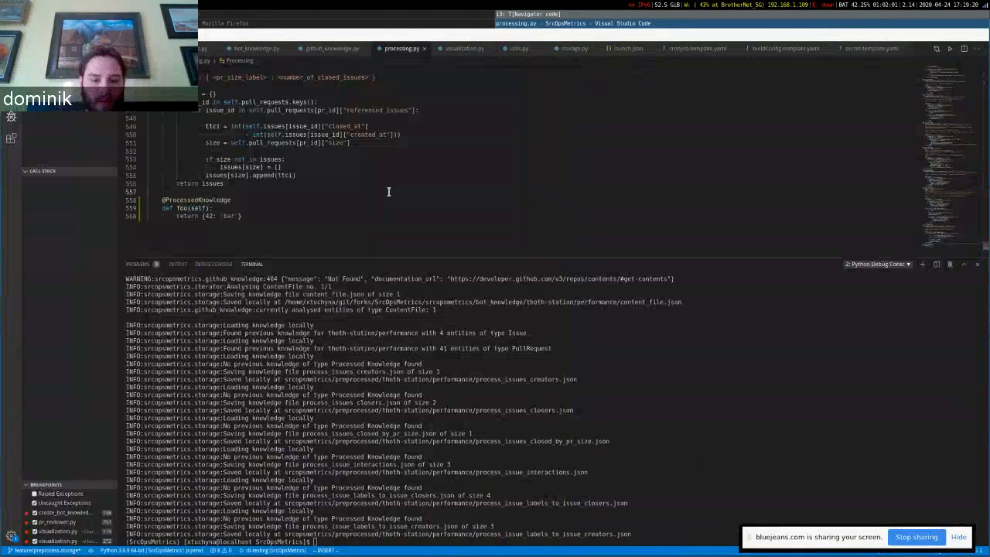
{"action": "type", "text": "opsmetrics/preprocessed/"}
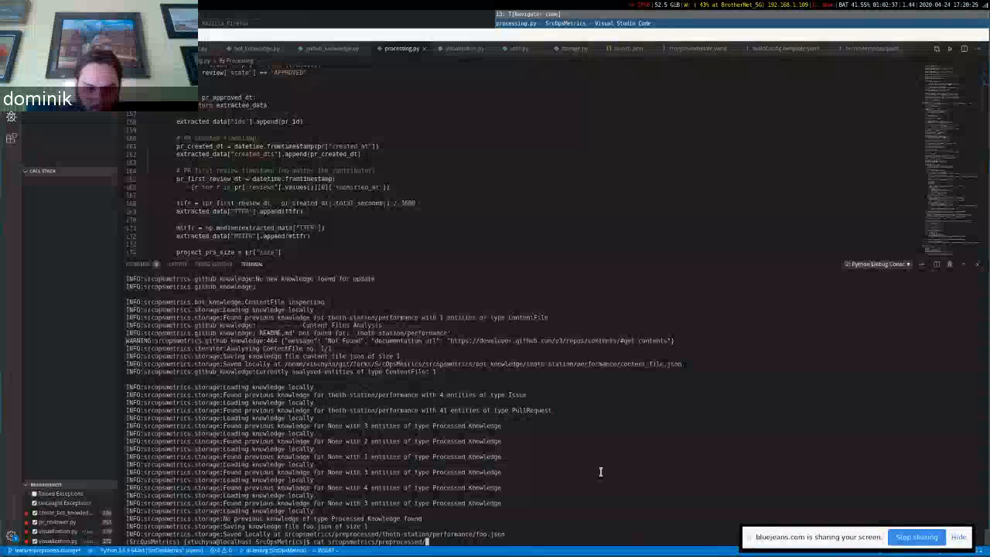
- Enter the srcopsmetrics/preprocessed/thoth-station/ path in the terminal and review processing.py
{"action": "type", "text": "thoth-station/performance/foo.json"}
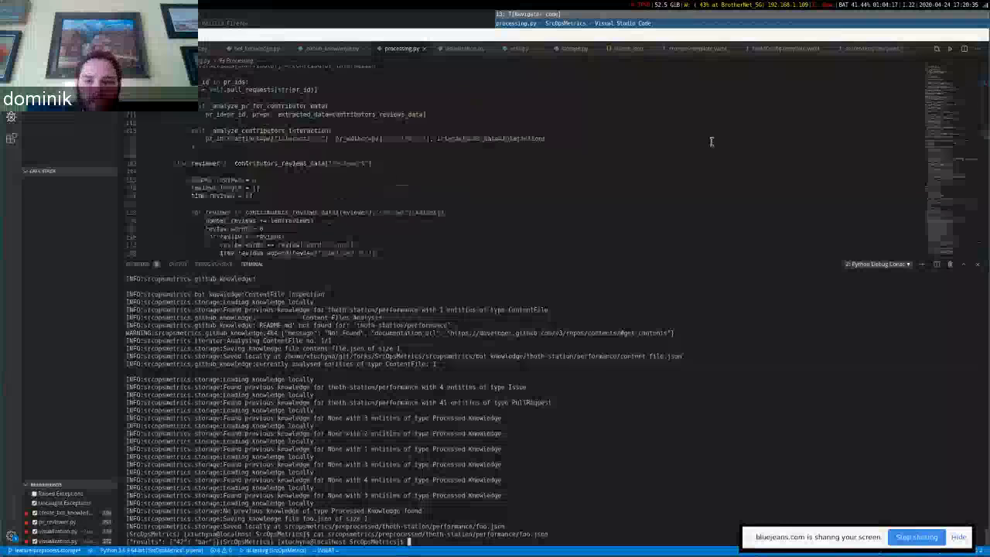
{"action": "scroll", "scroll_direction": "down", "scroll_amount": 3}
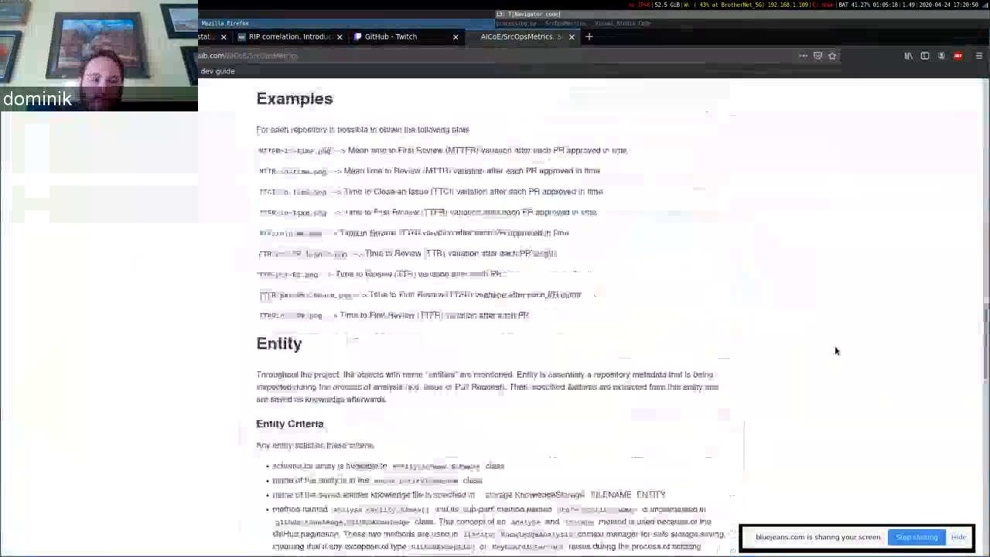
- Scroll the GitHub README down to the Entity / Entity Criteria section
{"action": "scroll", "scroll_direction": "down", "scroll_amount": 3}
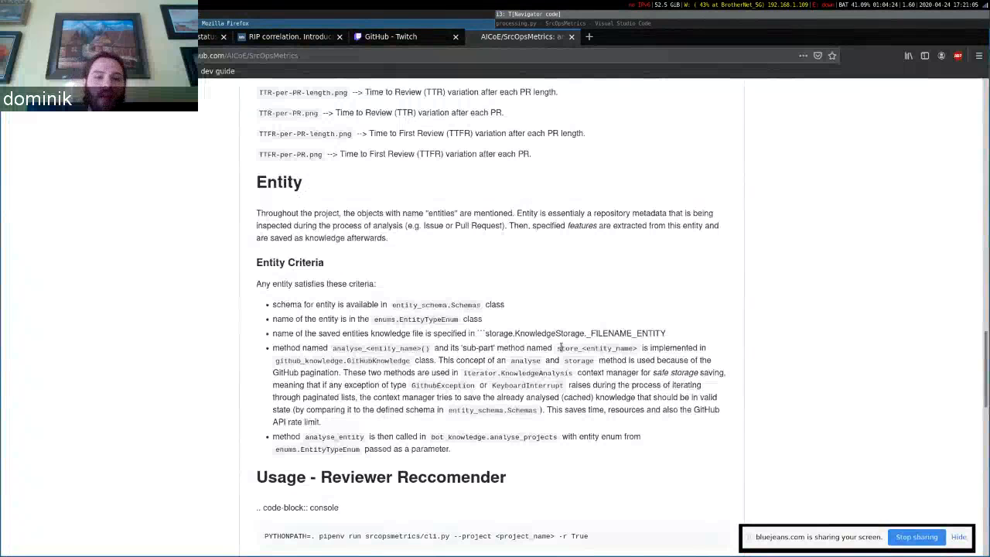
{"action": "mouse_move", "coordinate": [249, 300]}
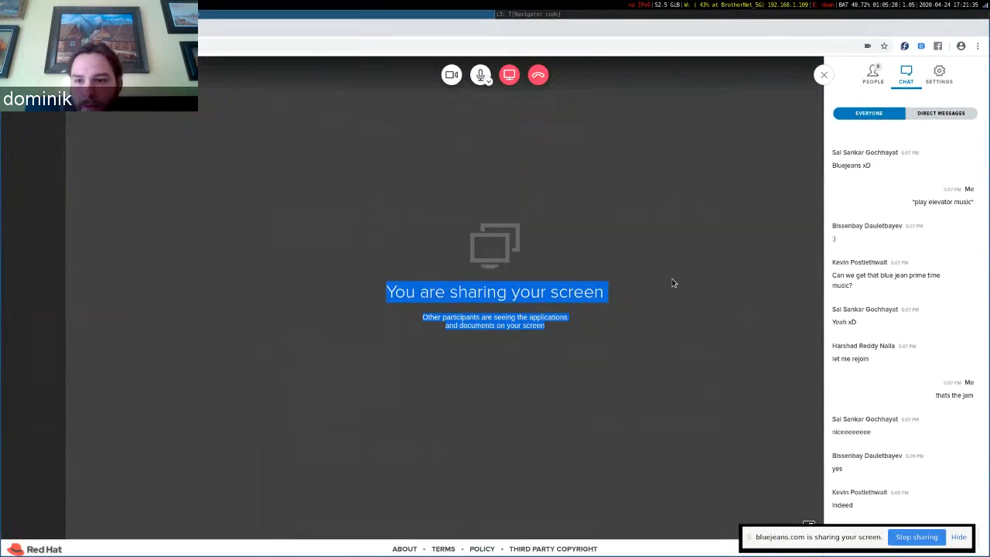
- Switch the BlueJeans side panel from Chat to the People participant list
{"action": "left_click", "coordinate": [873, 74]}
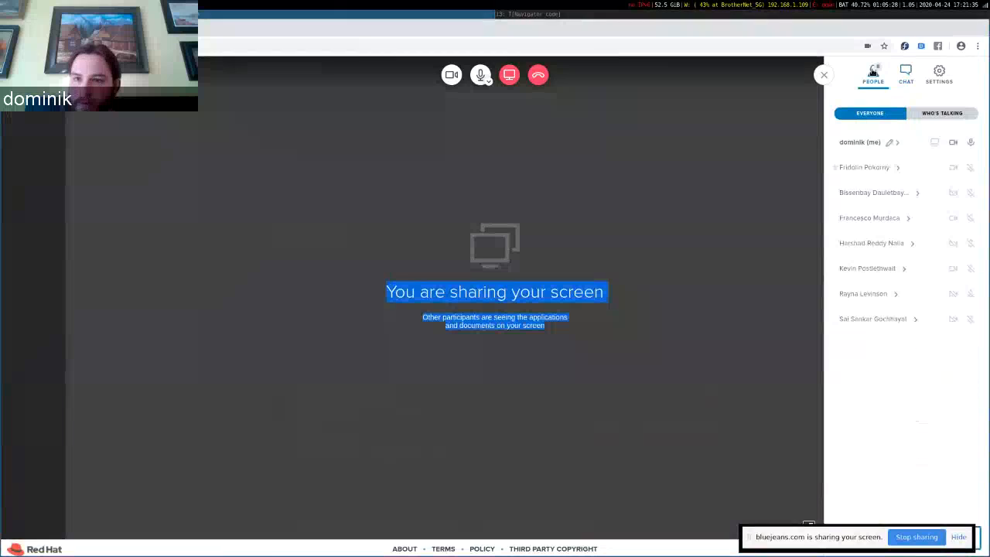